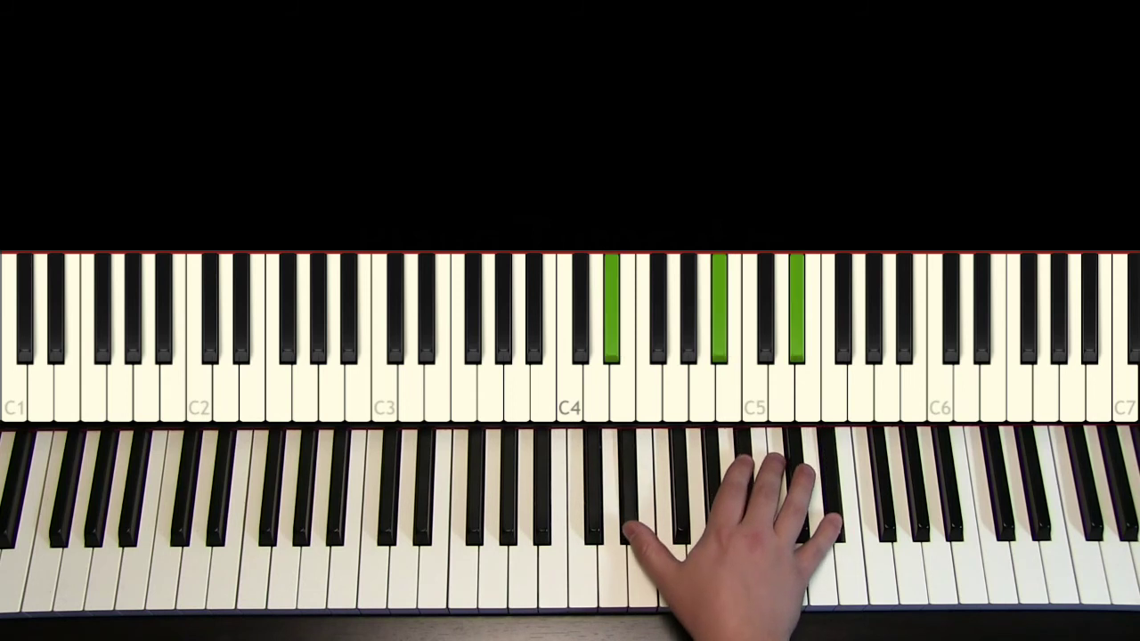
{"action": "left_click", "coordinate": [431, 321]}
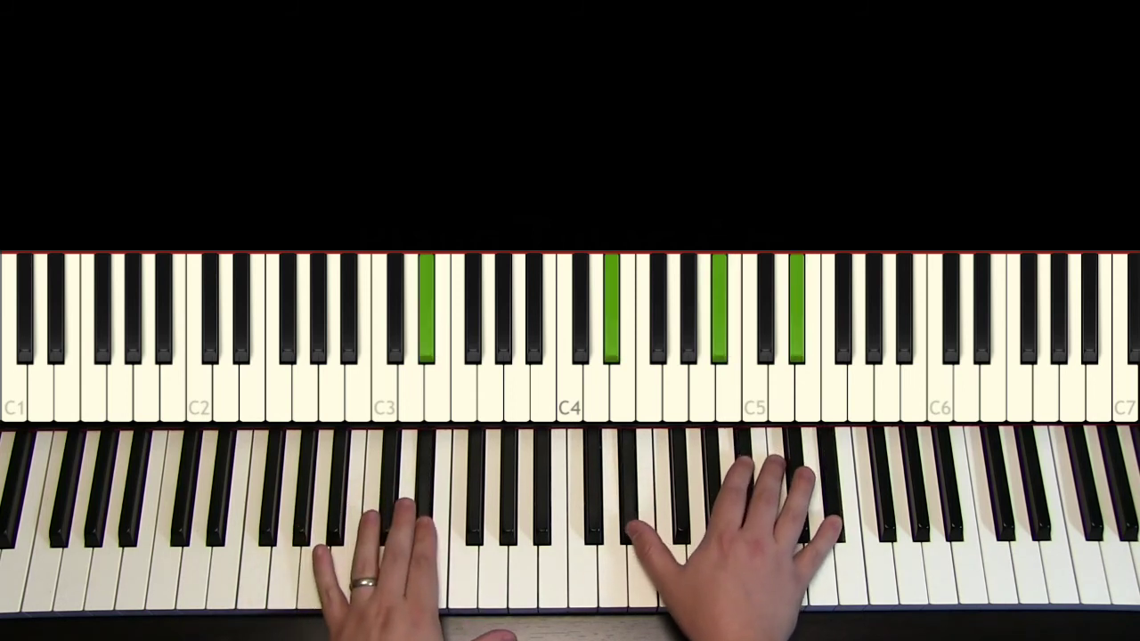